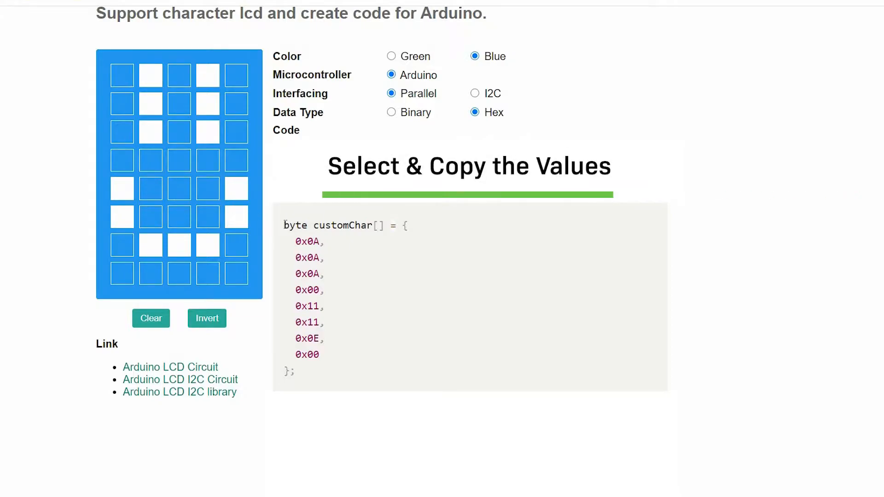
# Copy the smiley customChar hex array from the generator page into the sketch below the #defines.
pyautogui.moveTo(285, 225); pyautogui.dragTo(304, 373)
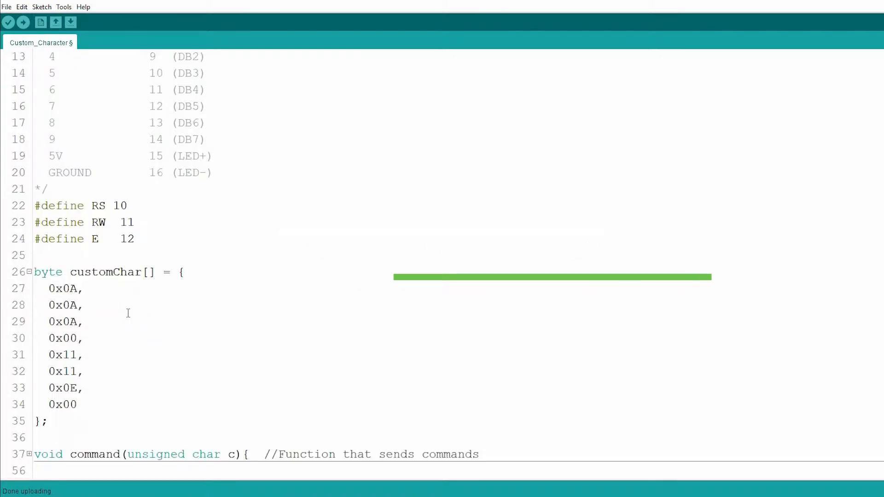
pyautogui.scroll(-3)
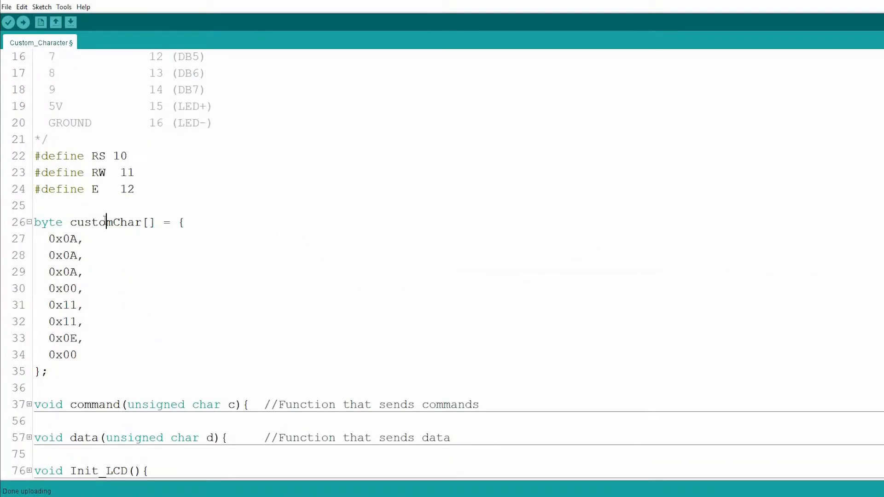
pyautogui.doubleClick(105, 105)
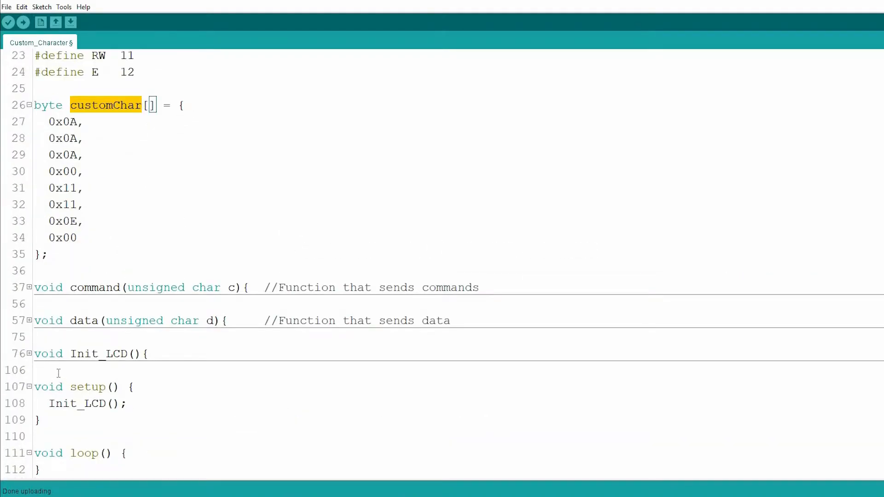
# Write Write_Custom_Character(): command(0x40), loop data(customChar[i]) over 8 bytes, then command(0x01), data(0x00).
pyautogui.write('vo')
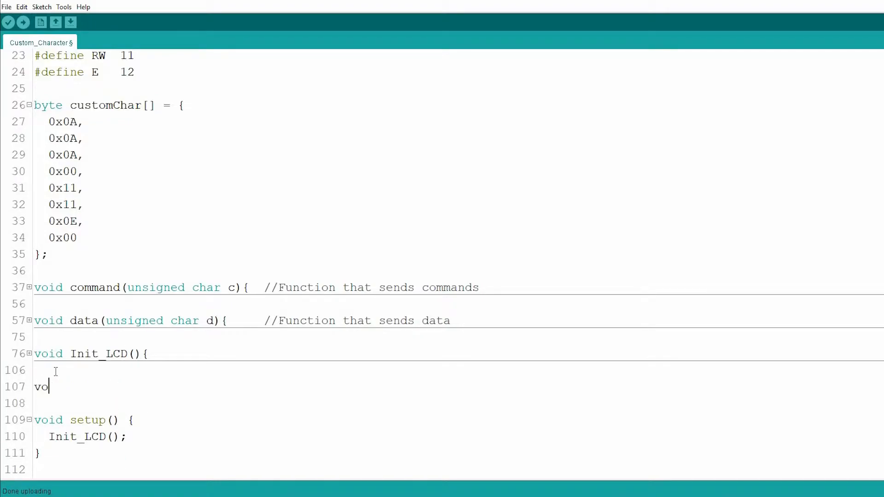
pyautogui.write('id Write_Custom')
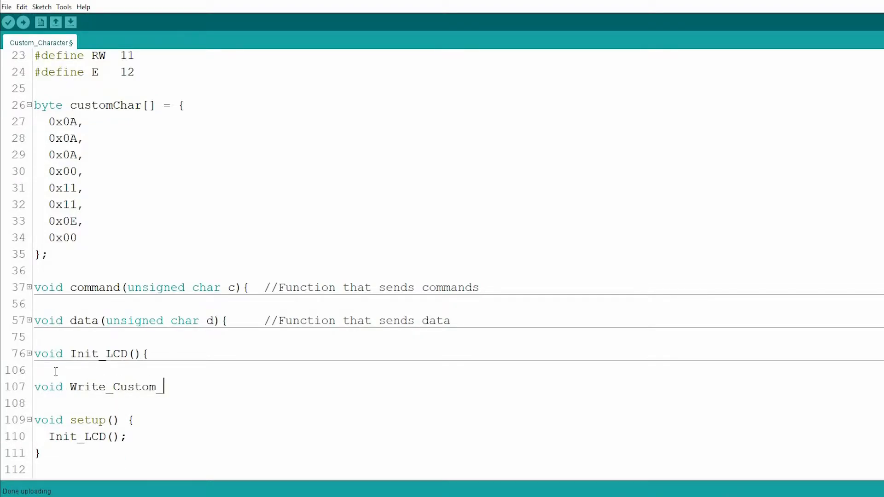
pyautogui.write('_Character(){')
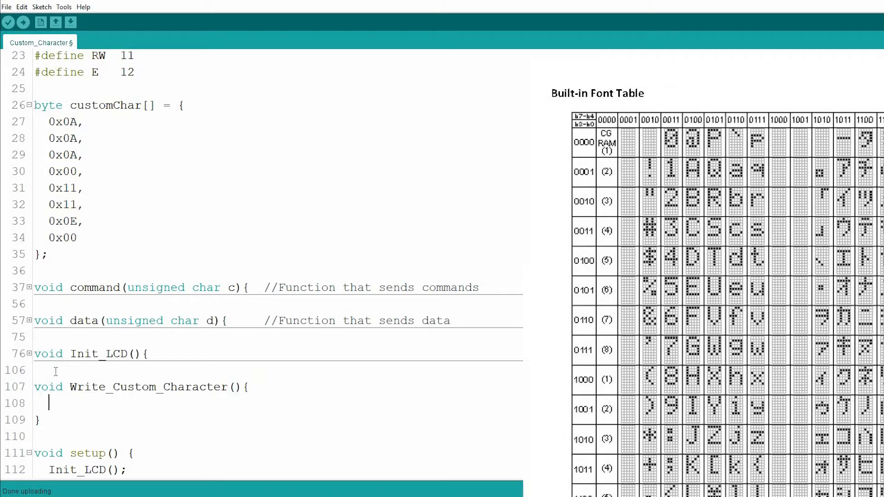
pyautogui.write('command(0x40);')
pyautogui.write('for(int i=')
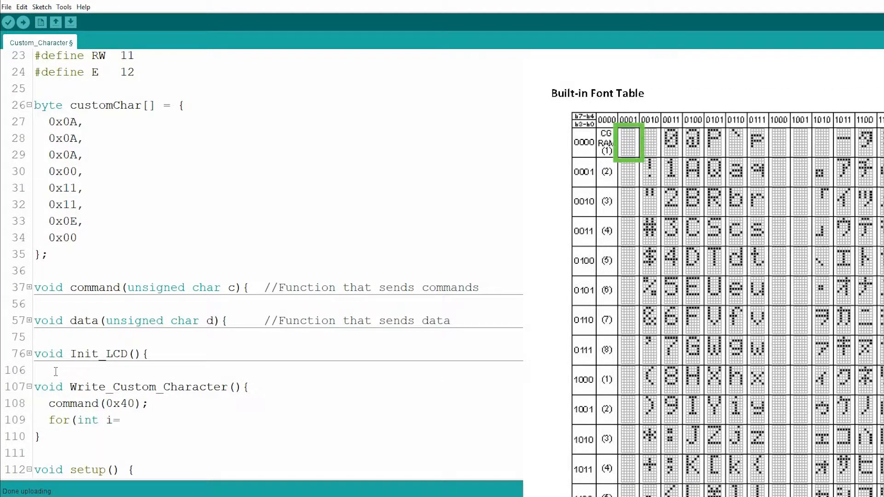
pyautogui.write('0;i<8;i++){')
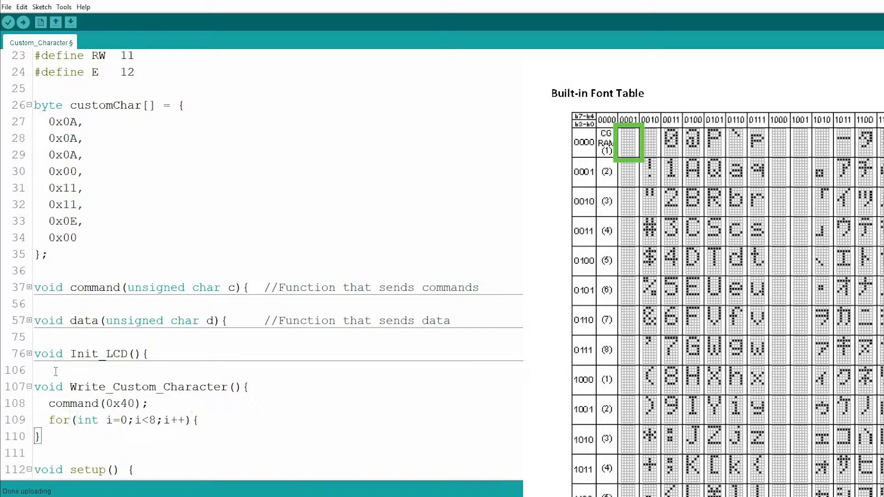
pyautogui.write('data(customChar[i]);')
pyautogui.write('}')
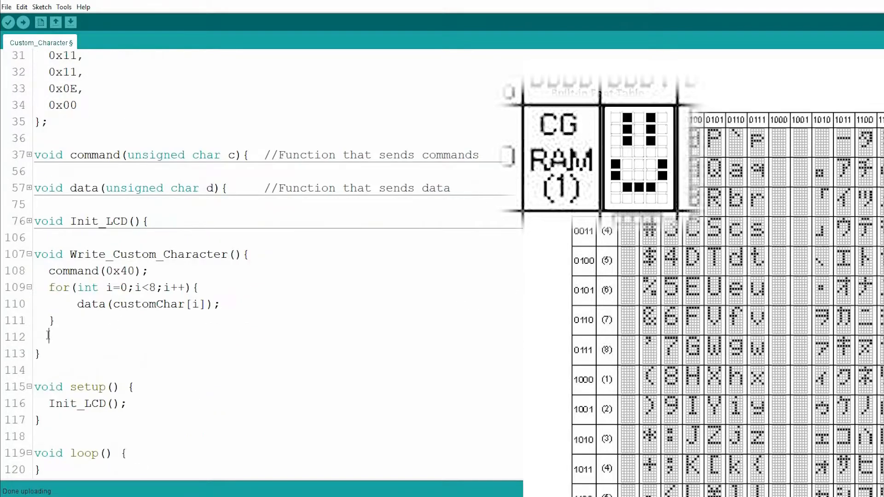
pyautogui.write('command(0x01);')
pyautogui.write('data')
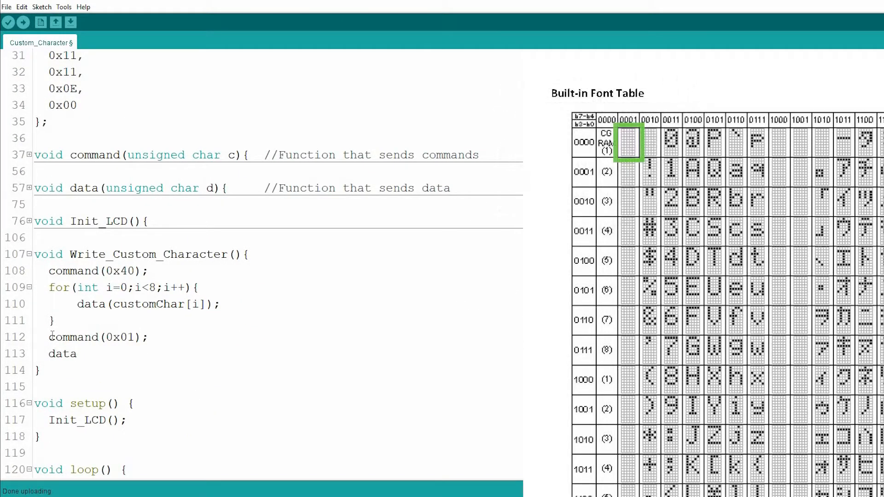
pyautogui.write('(0x00);')
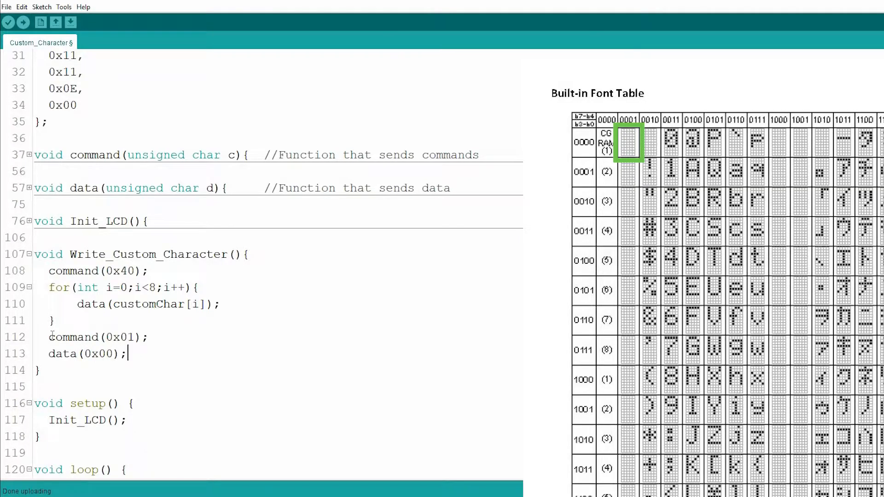
pyautogui.rightClick(147, 255)
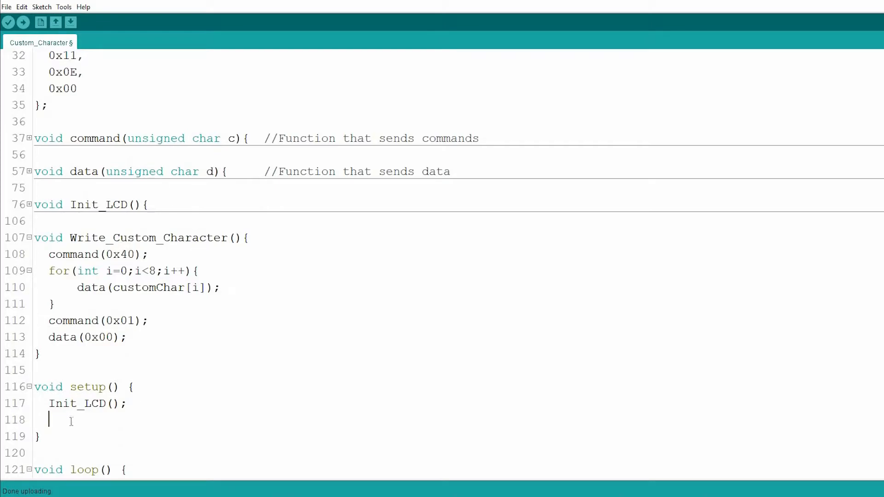
# Call Write_Custom_Character() in setup after Init_LCD() and upload the sketch.
pyautogui.write('Write_Custom_Character()')
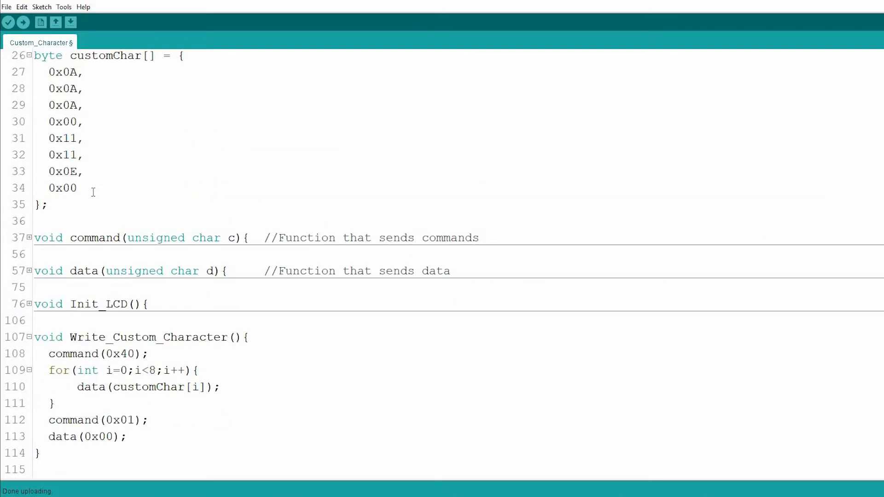
pyautogui.click(23, 22)
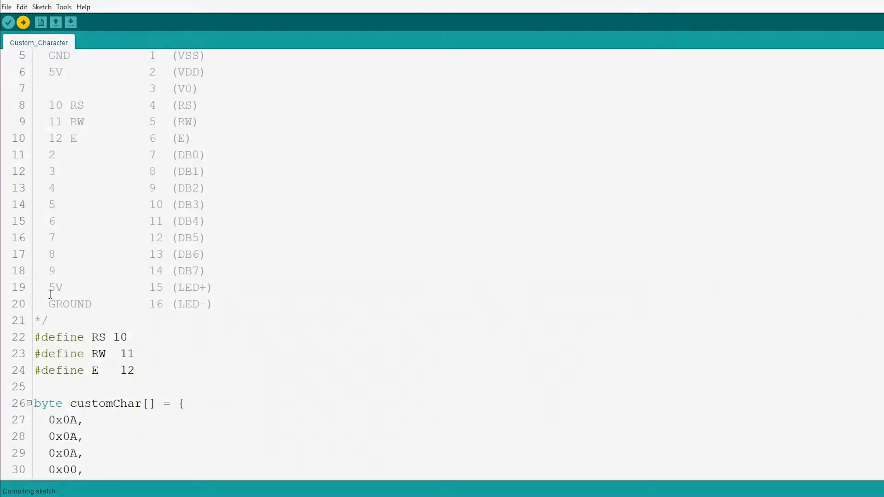